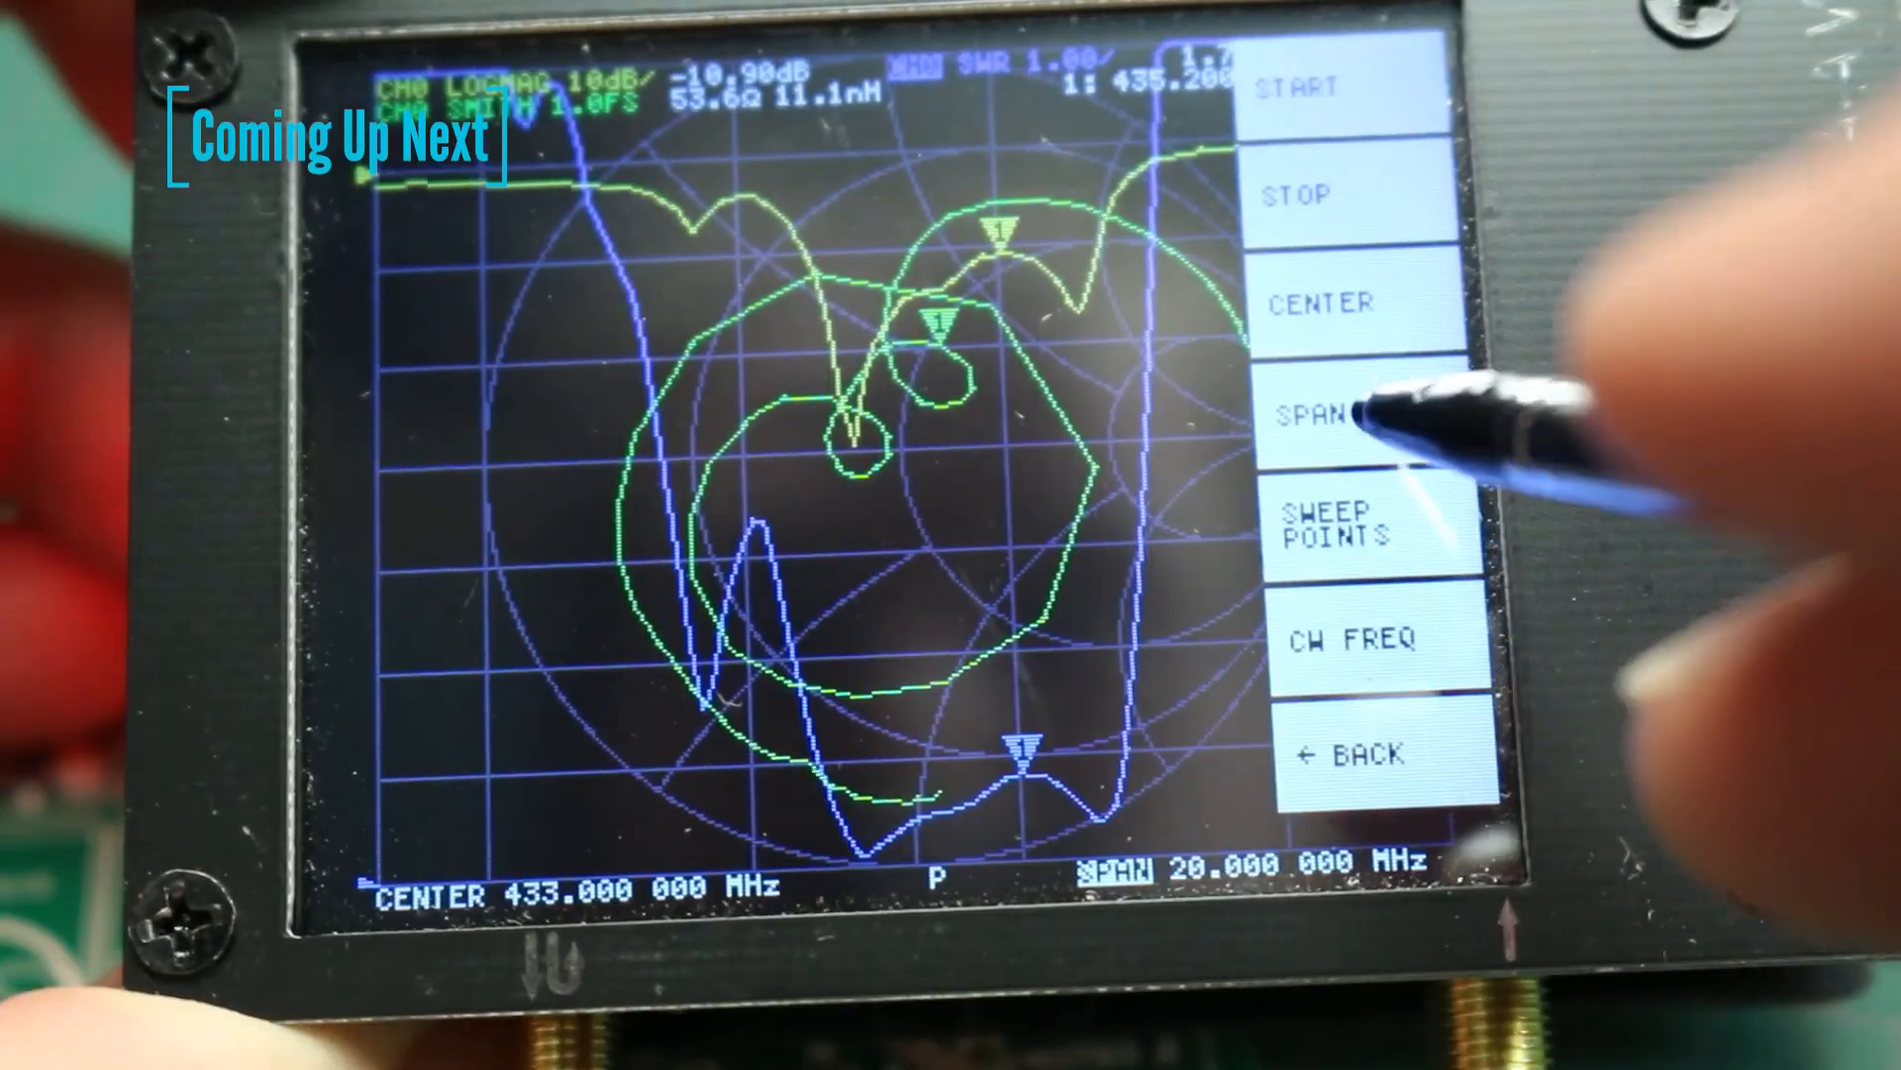
# Step: Open the 2020 Upgraded NanoVNA V2 listing, priced CDN$ 128.99 and in stock
pyautogui.click(1334, 412)
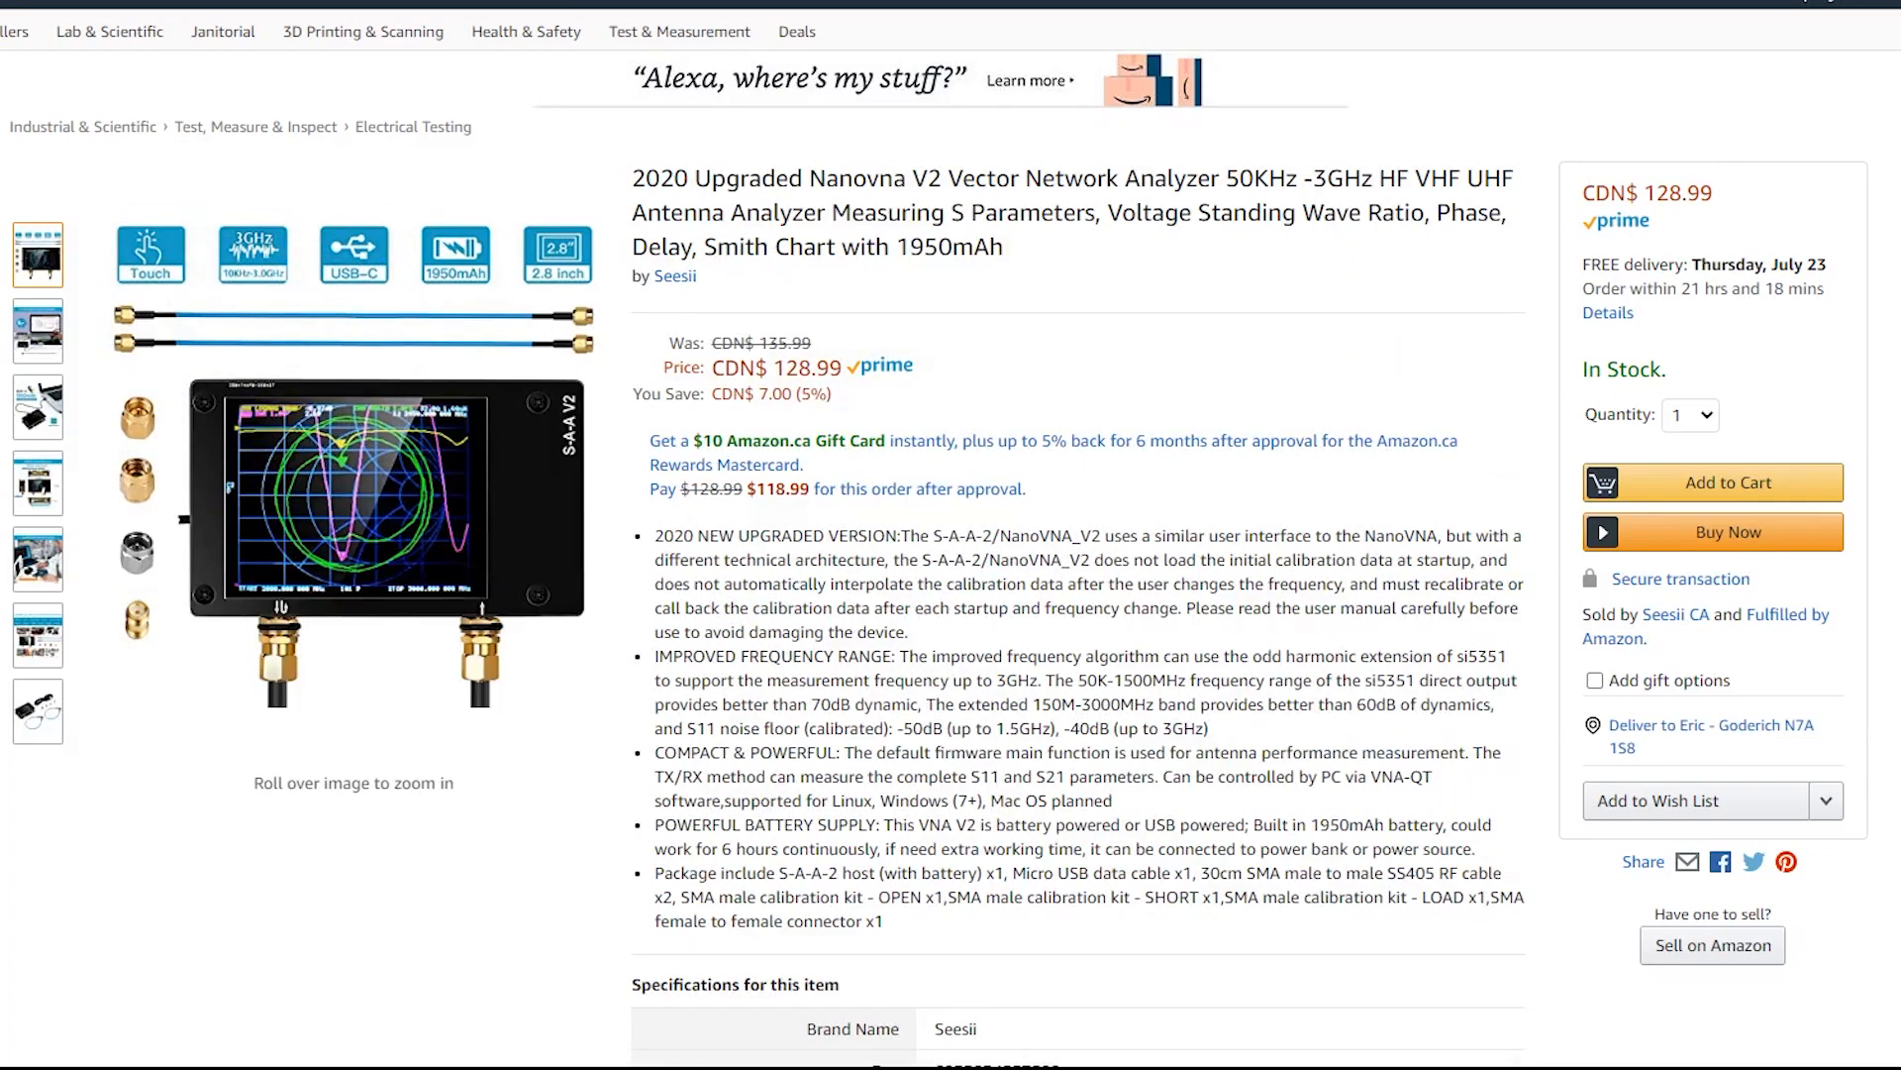
# Step: Show the Expanded Frequency Range photo from the fifth image thumbnail
pyautogui.click(38, 406)
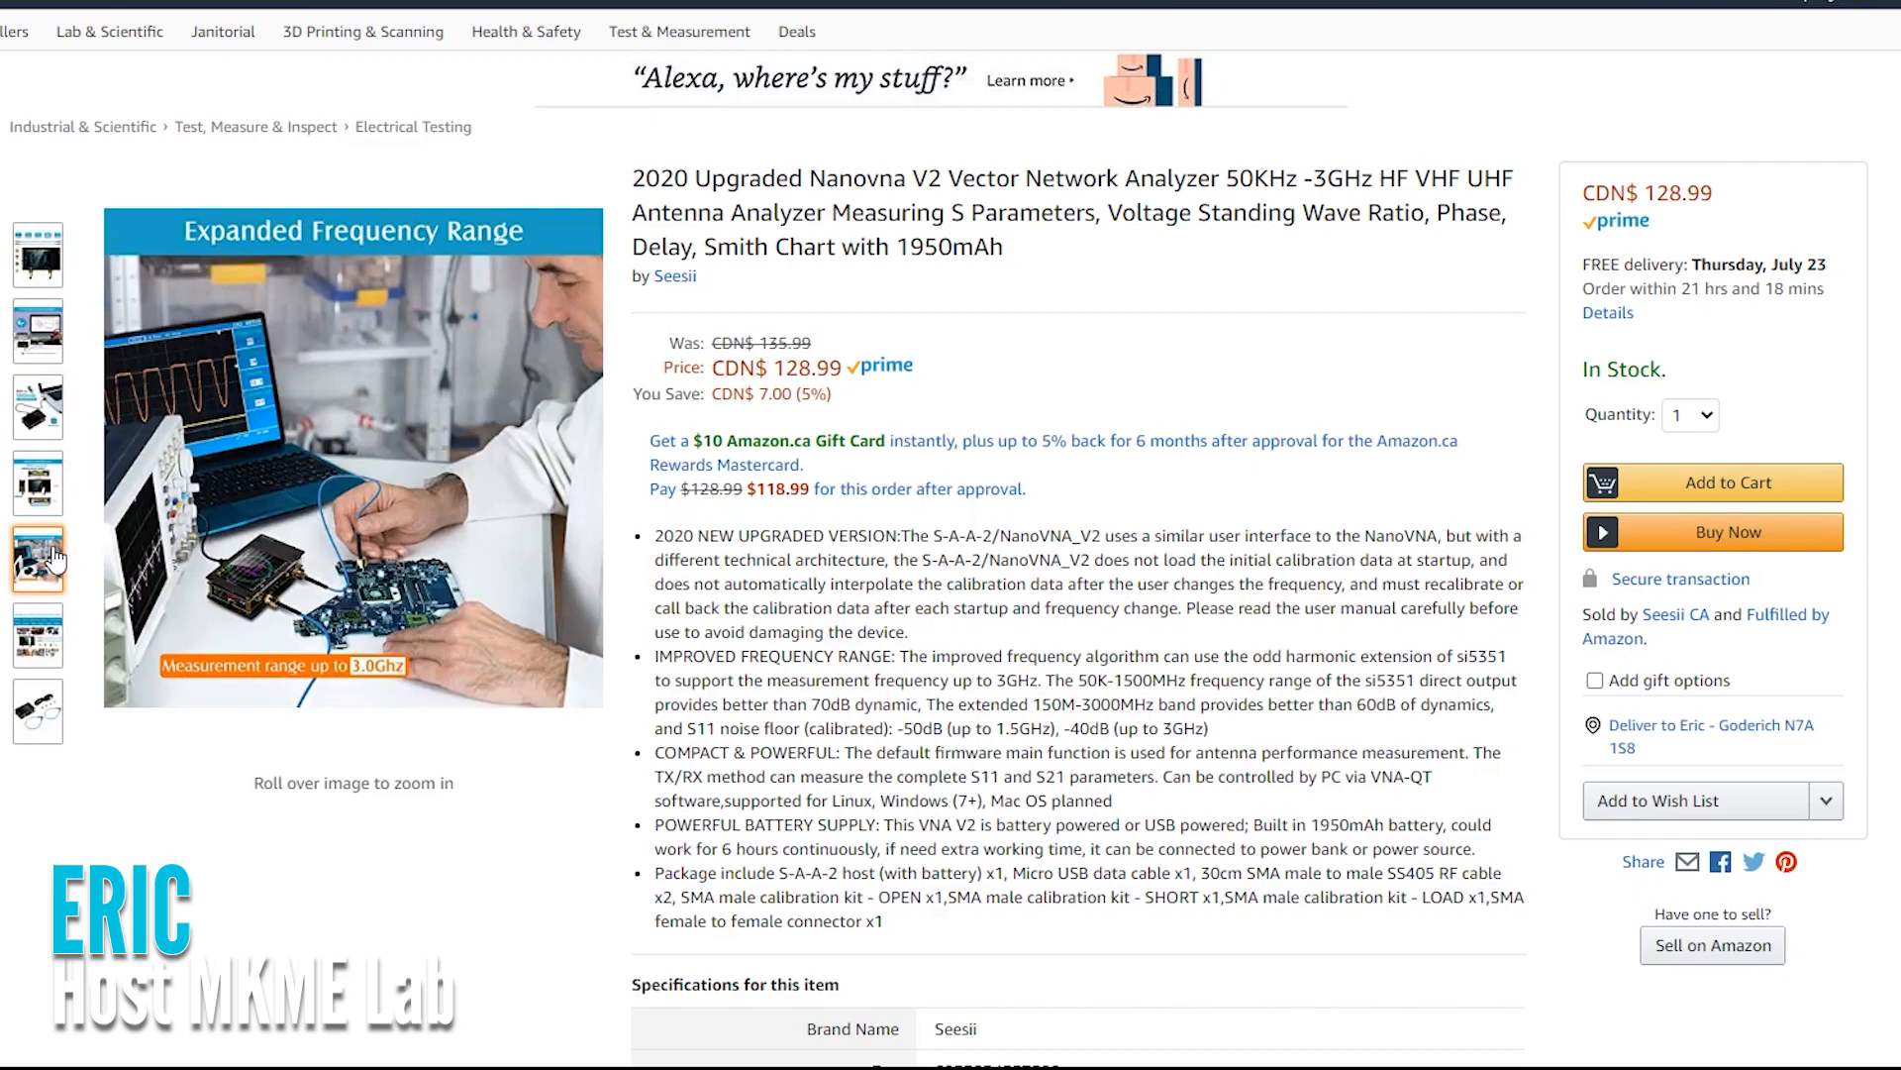
pyautogui.scroll(-3)
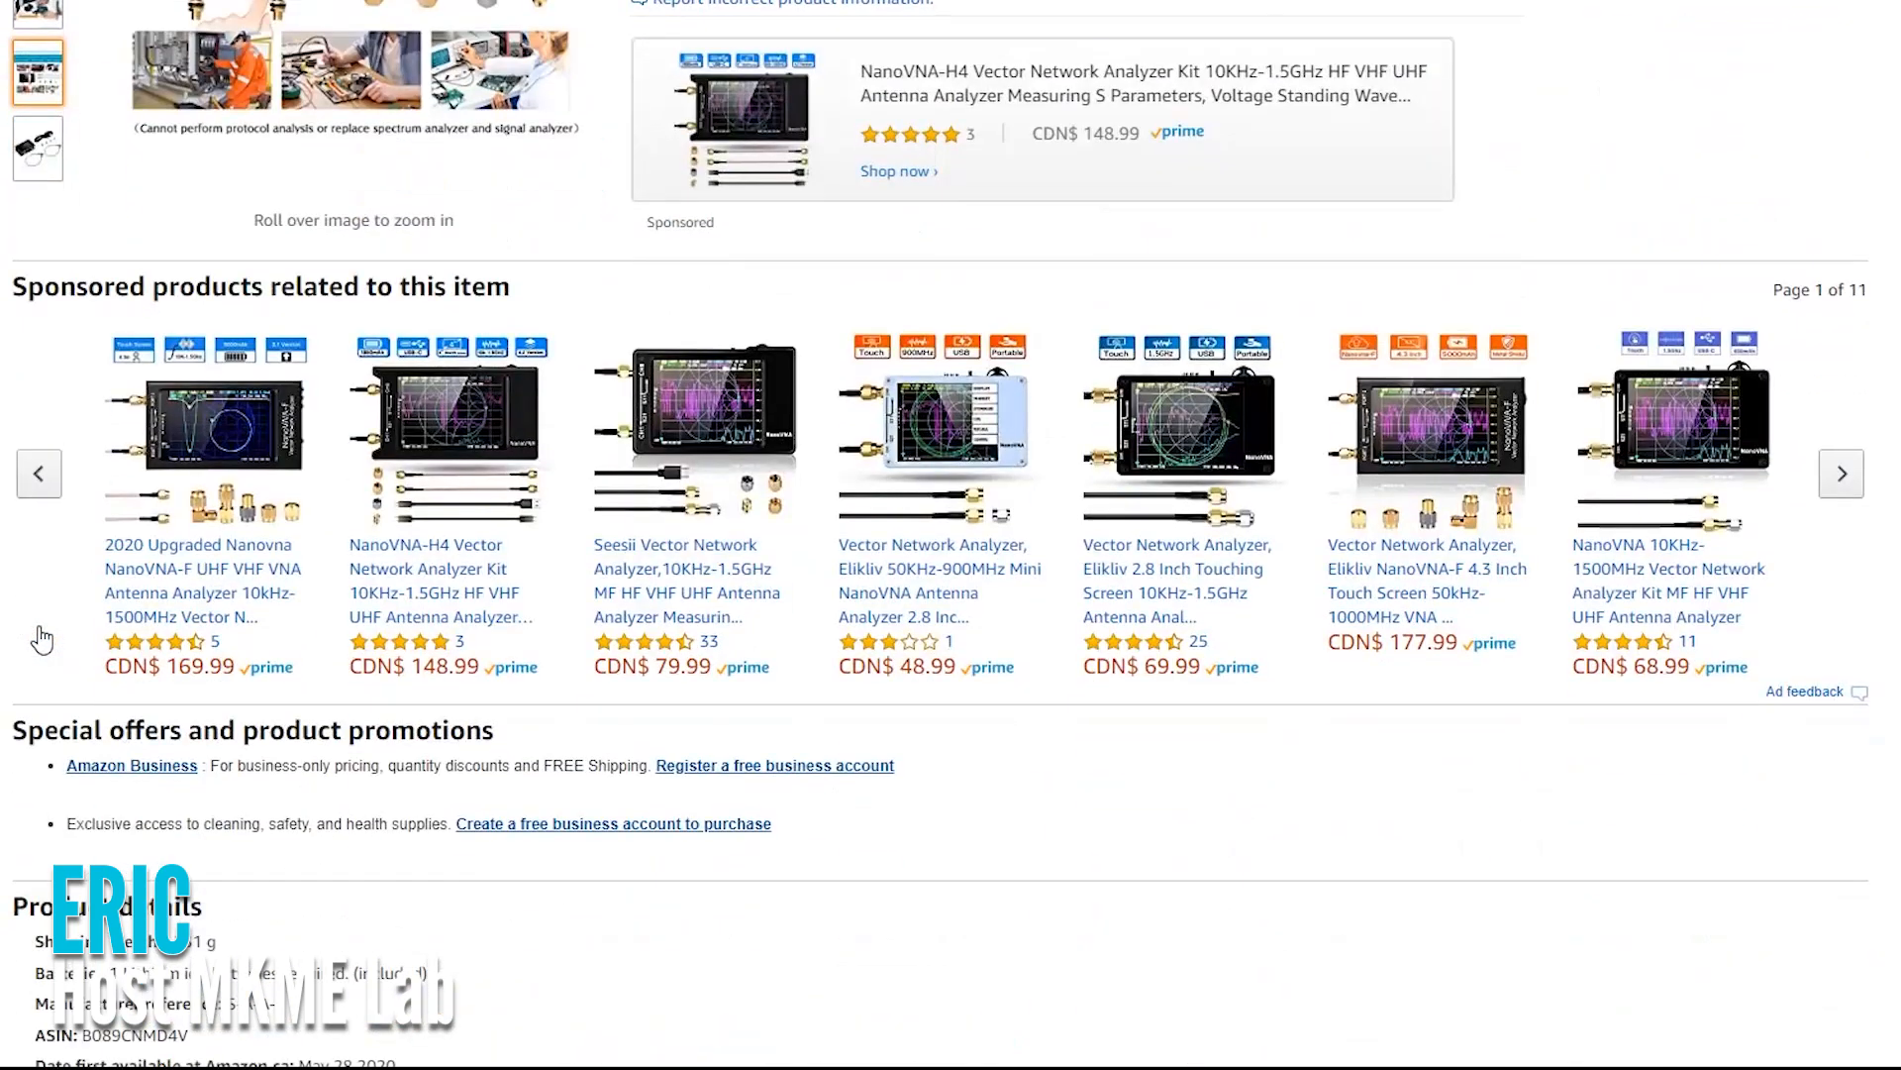
pyautogui.click(697, 424)
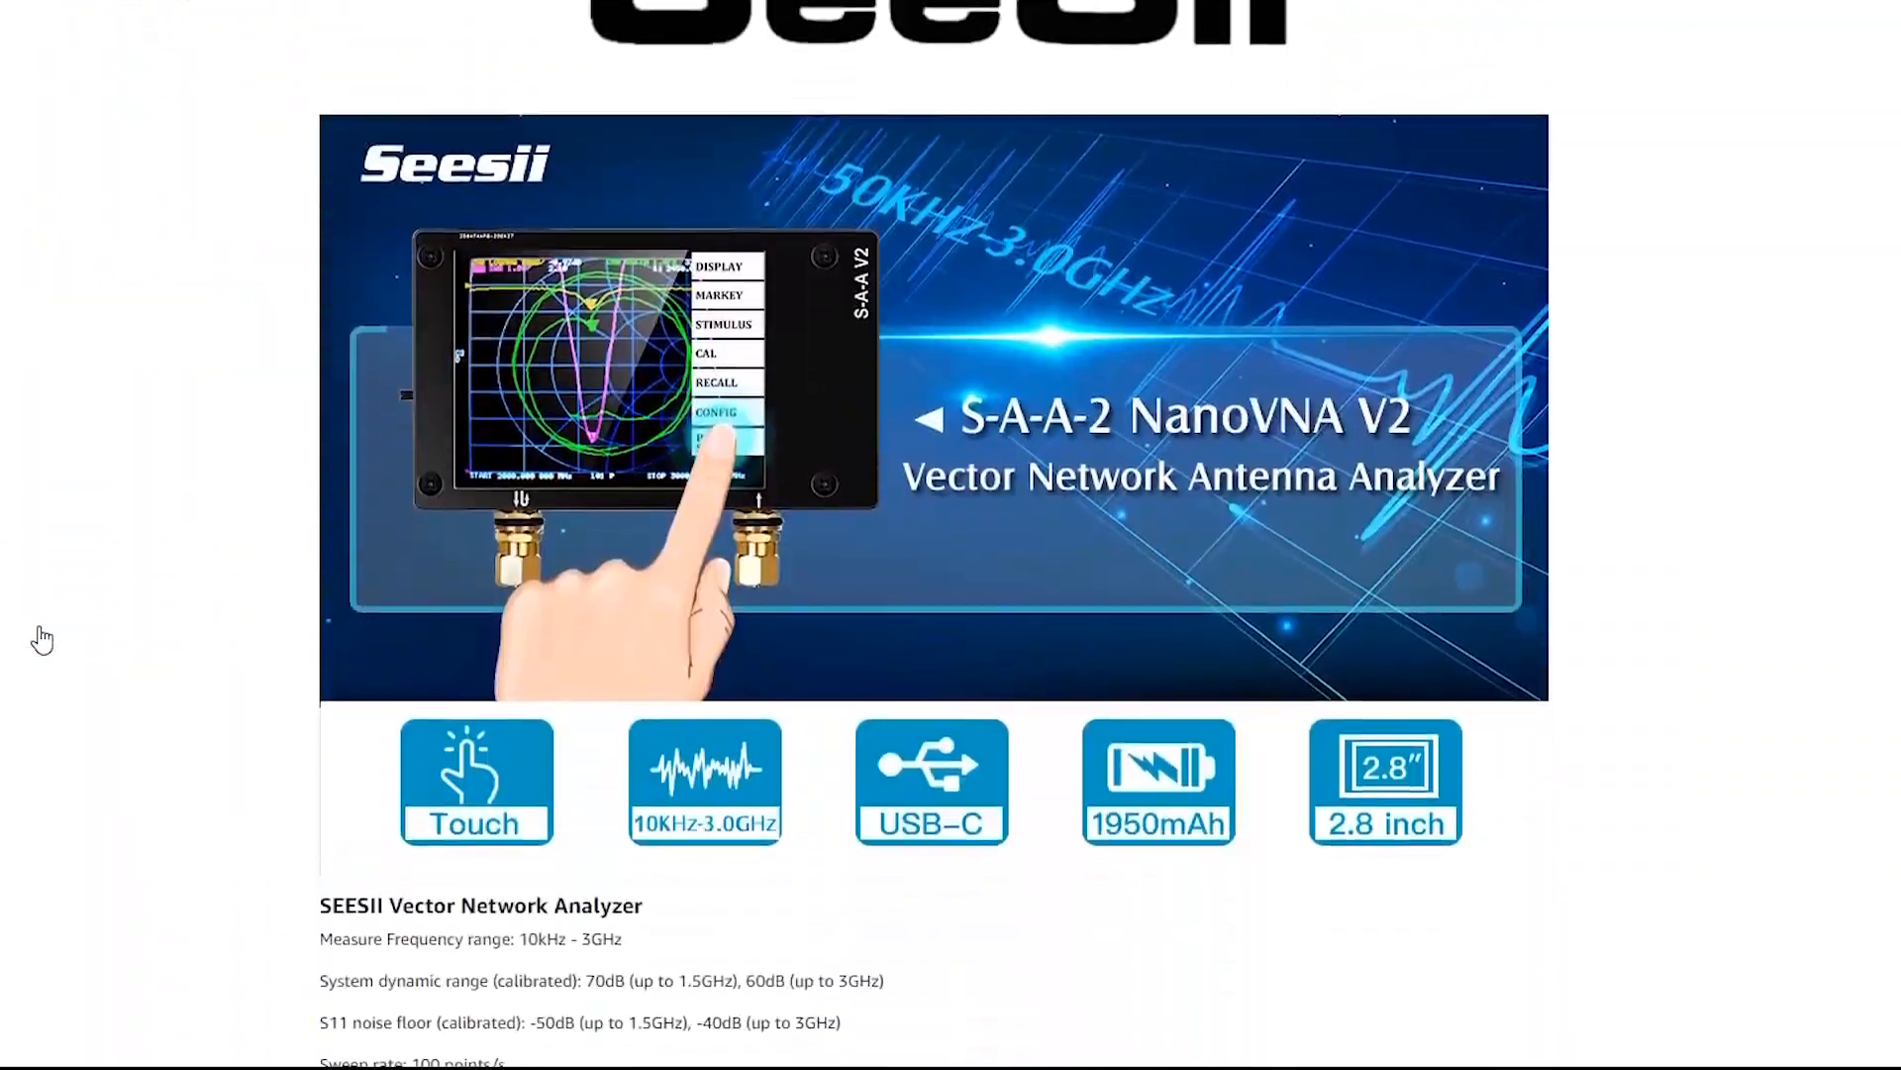
# Step: Scroll through the manufacturer description, package contents, feature images and empty reviews section
pyautogui.scroll(-3)
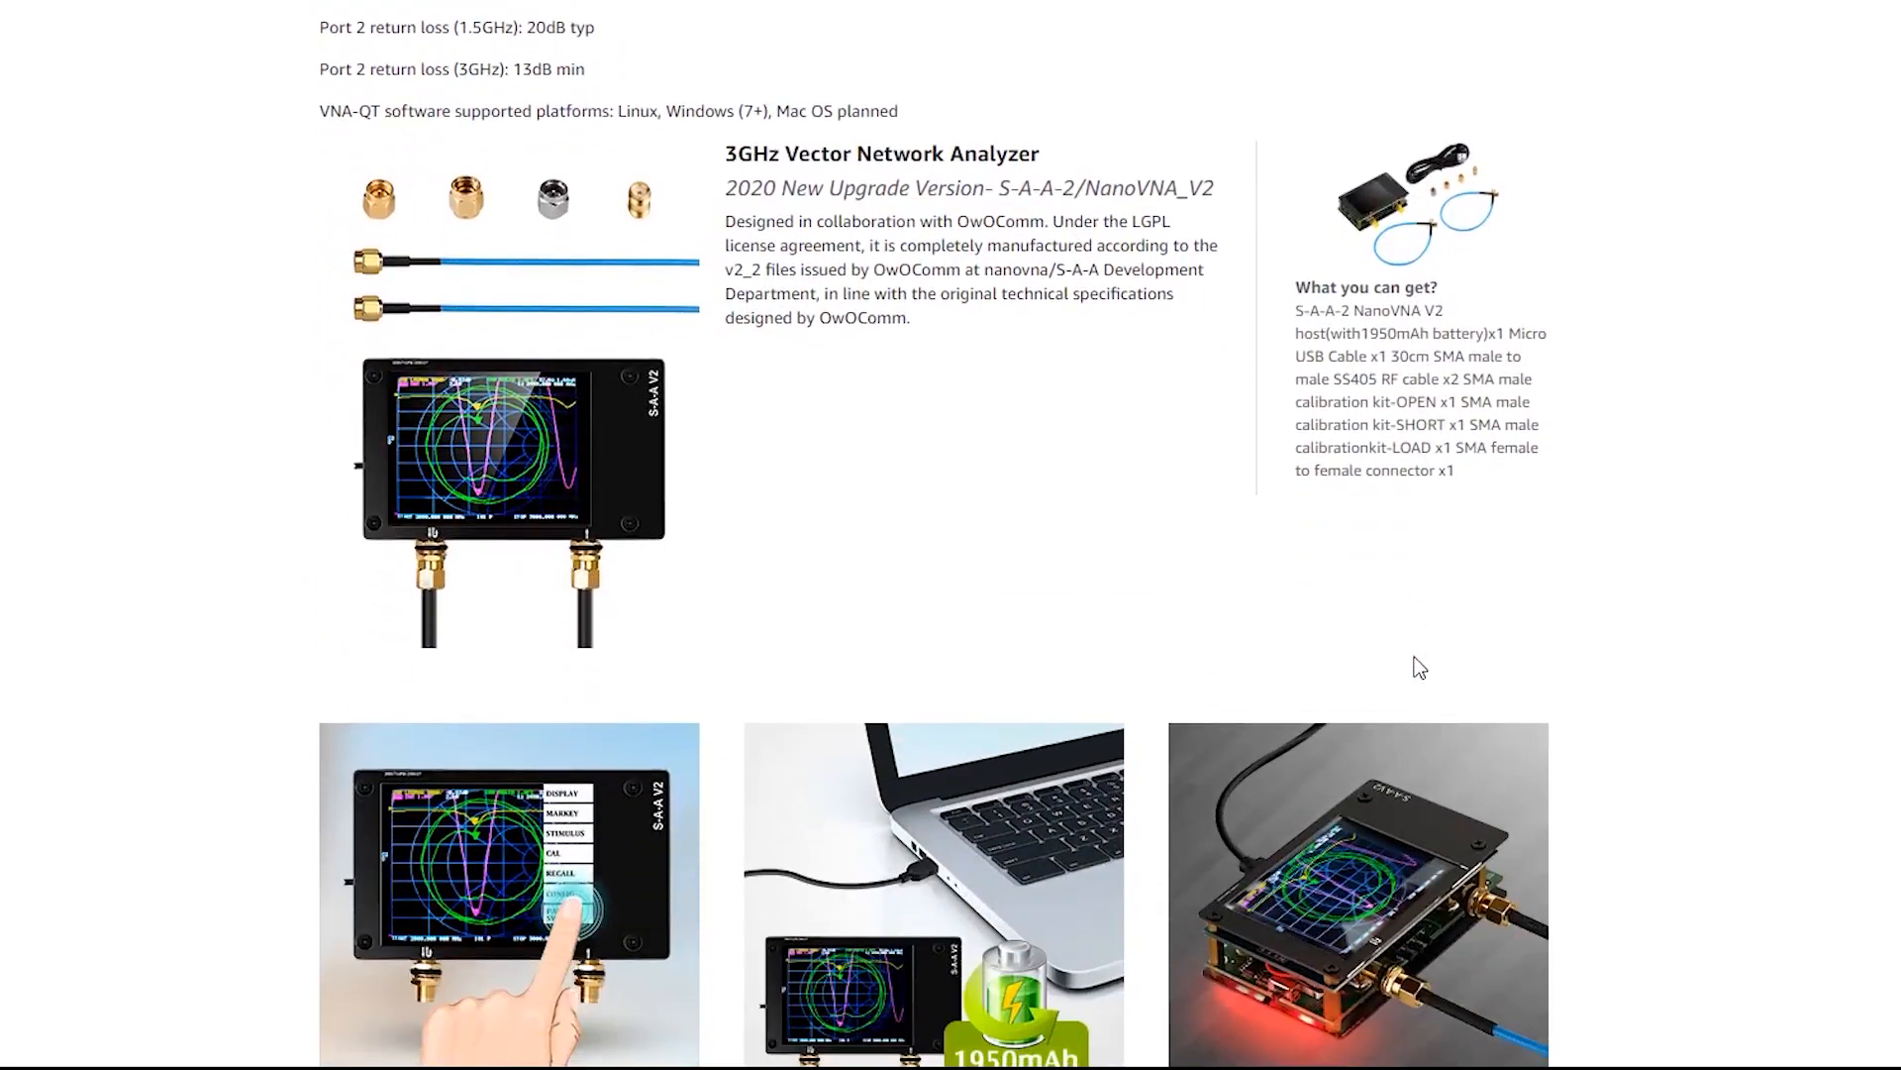
pyautogui.scroll(-3)
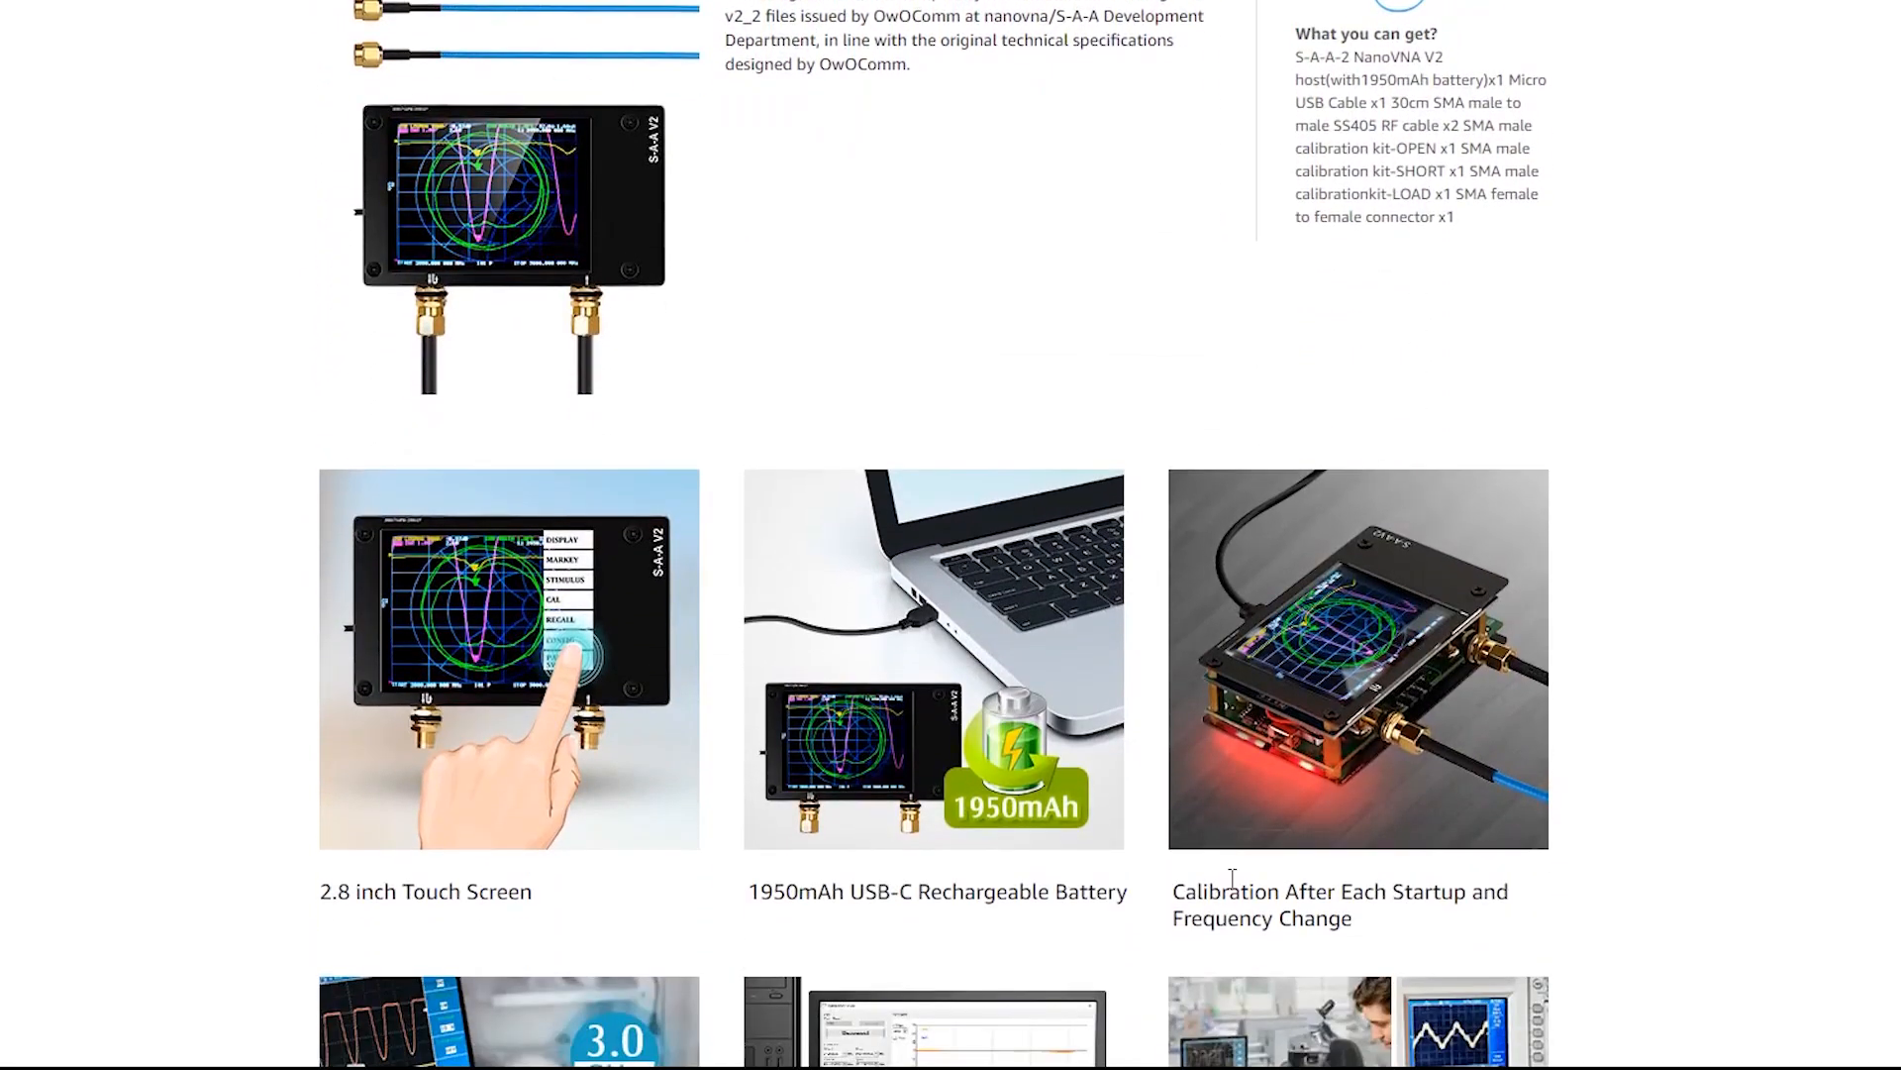
pyautogui.scroll(-3)
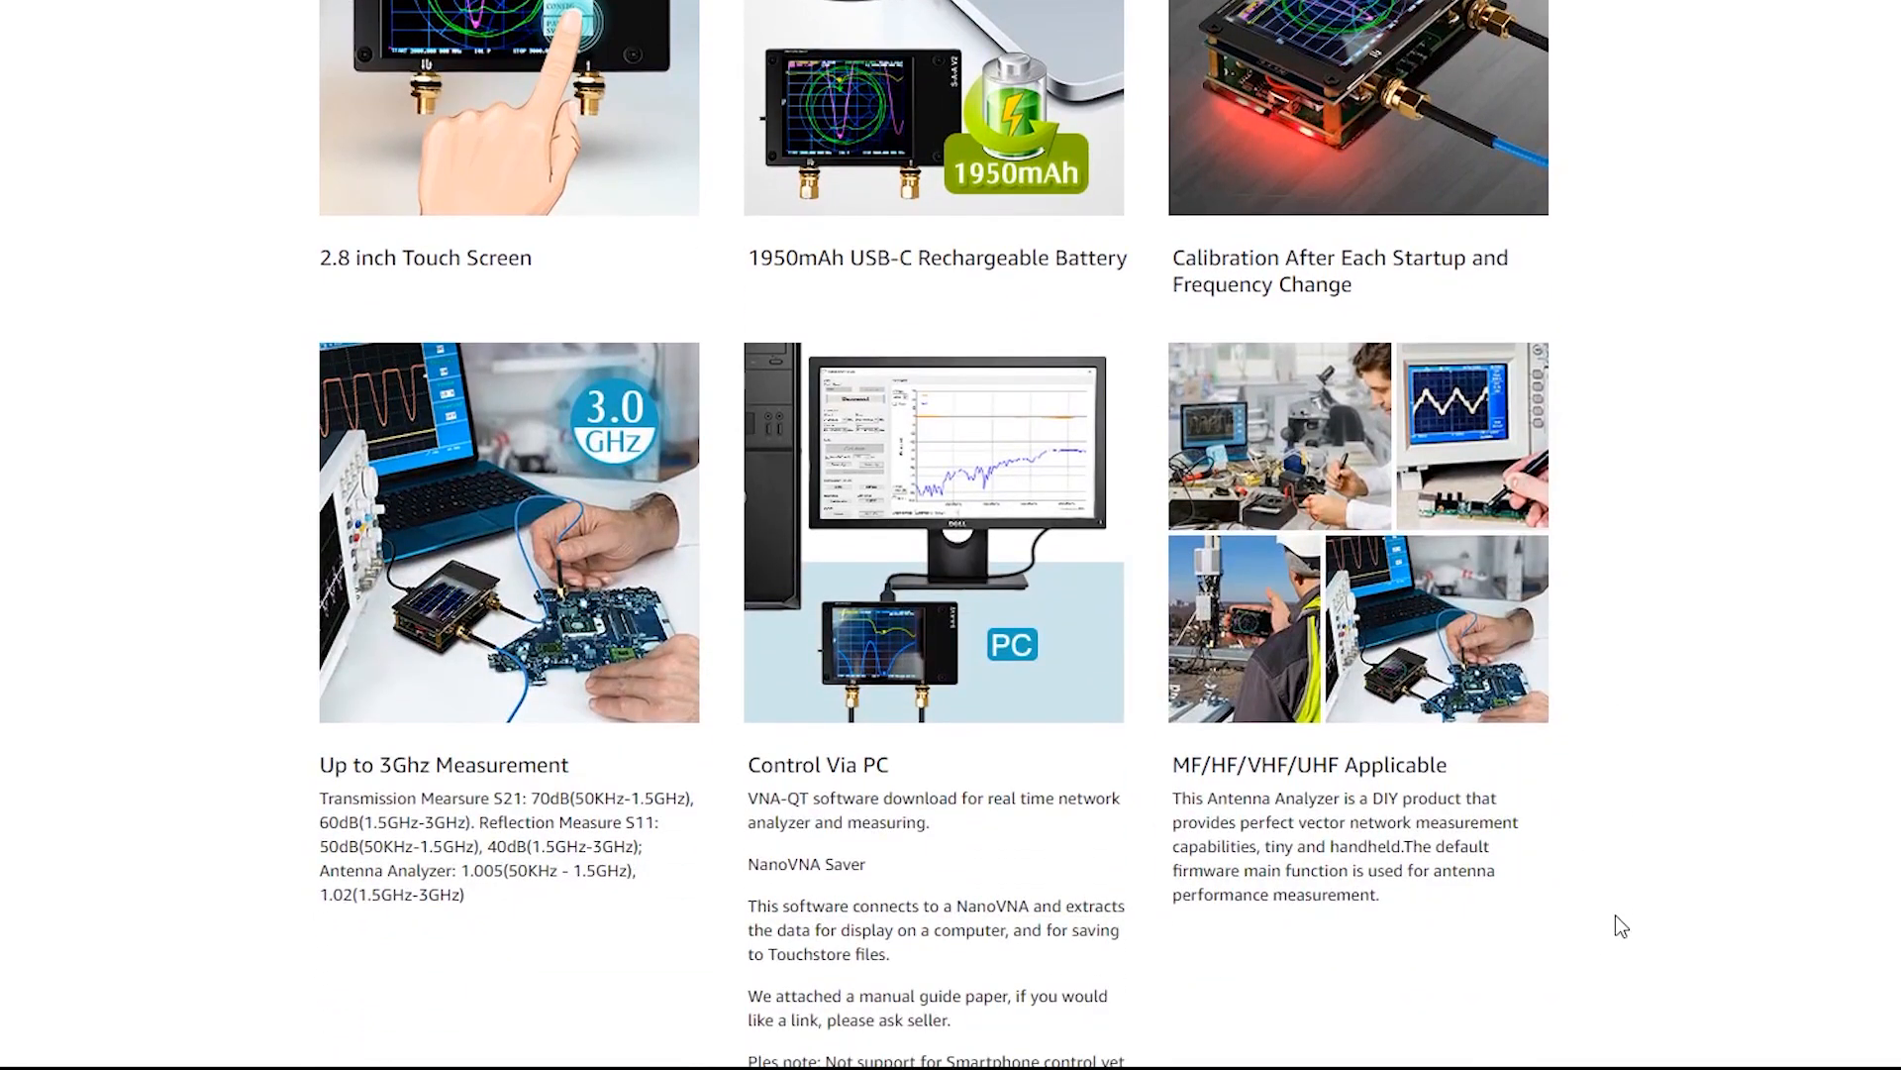
pyautogui.scroll(-3)
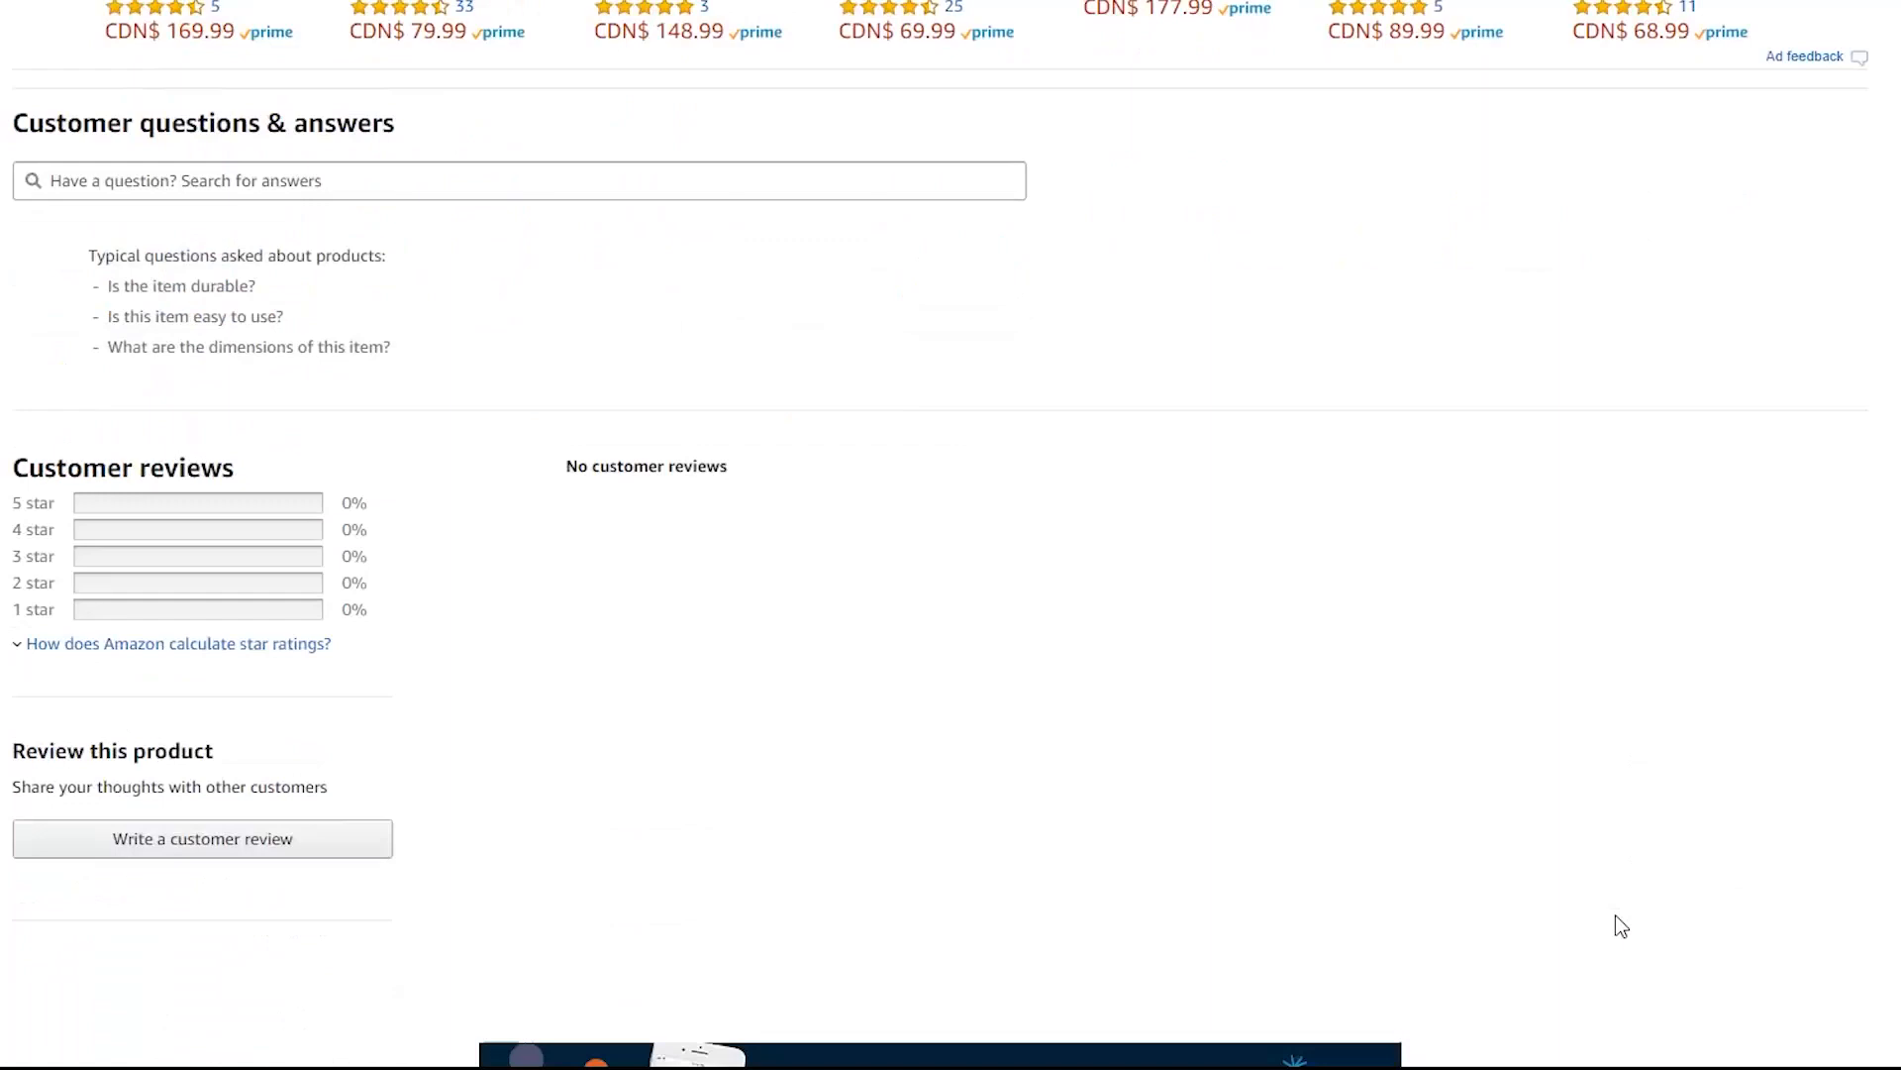
pyautogui.scroll(3)
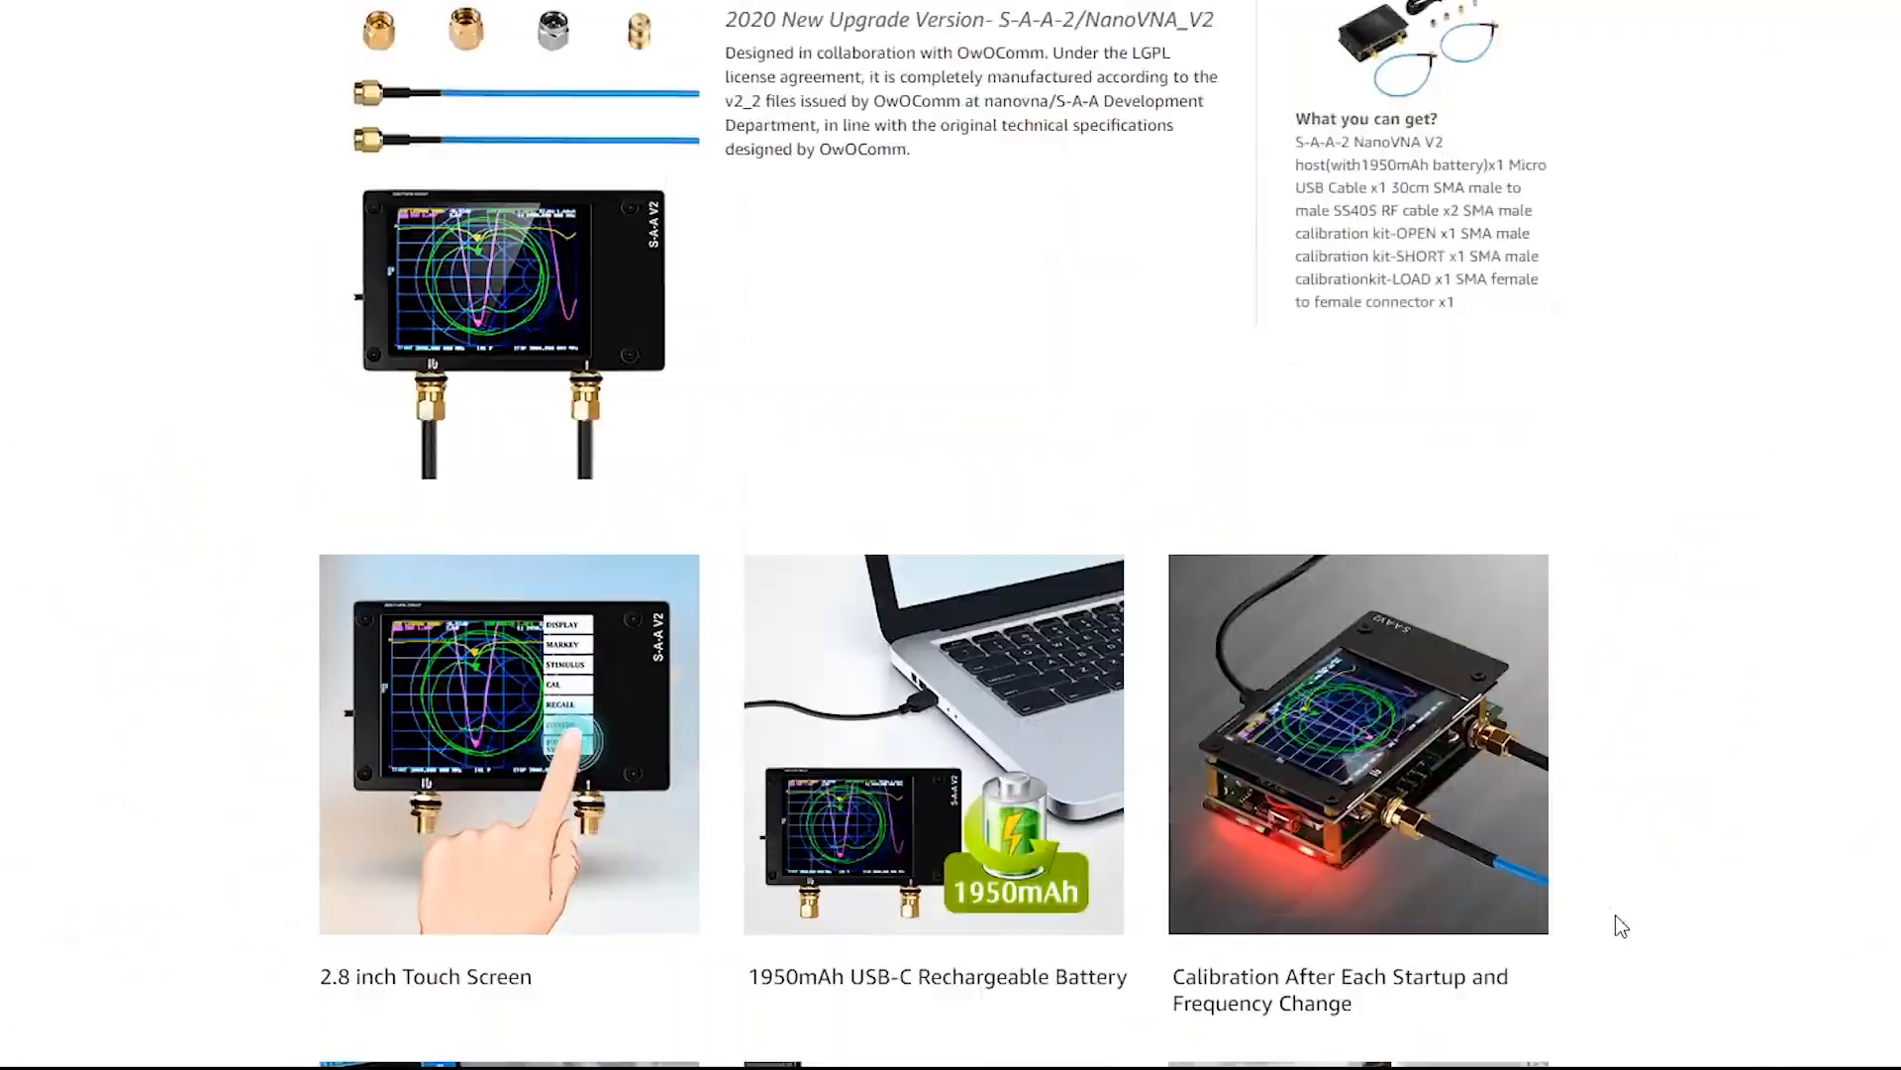